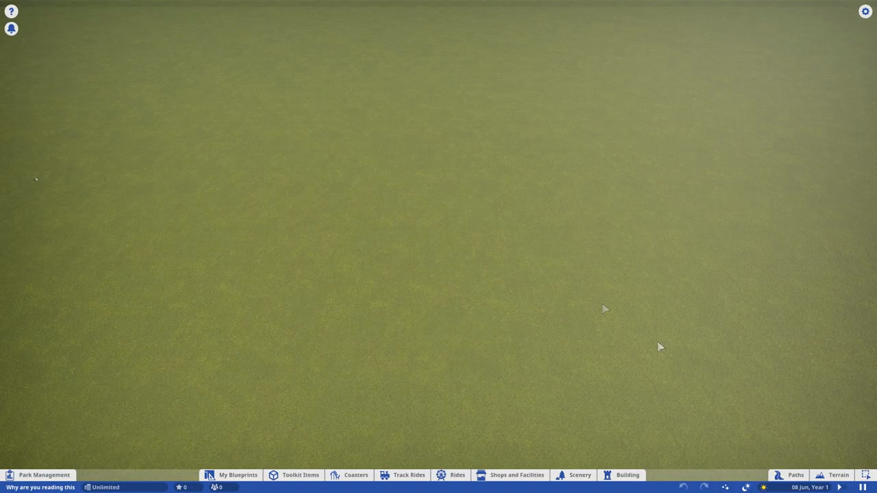
Start a path on the grass with a chosen path surface, then browse themed toolkit items
{"action": "left_click", "coordinate": [795, 474]}
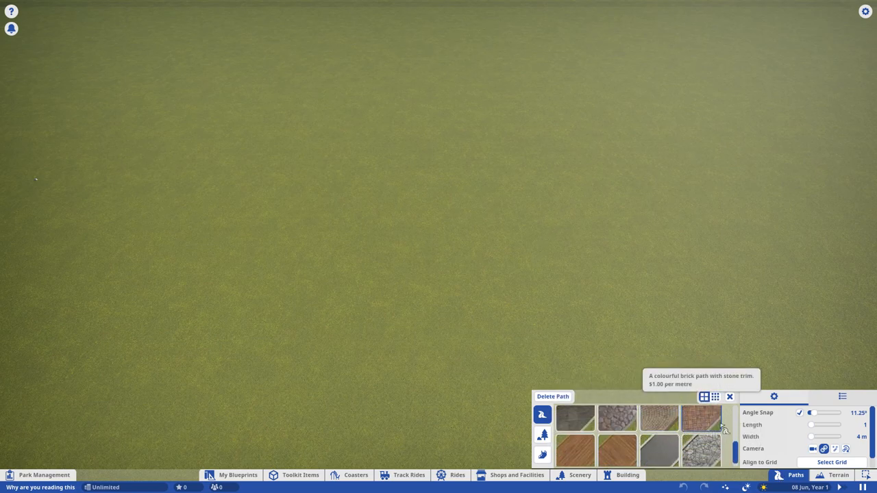
{"action": "left_click", "coordinate": [842, 395]}
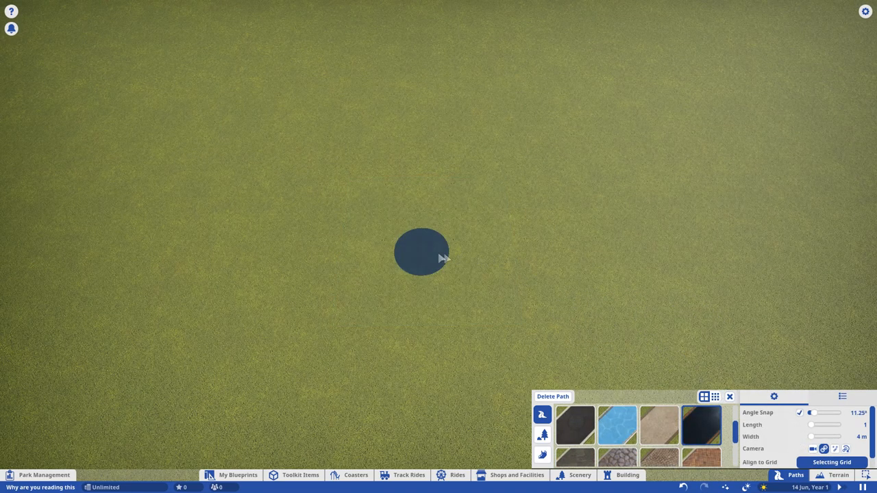
{"action": "left_click", "coordinate": [422, 252]}
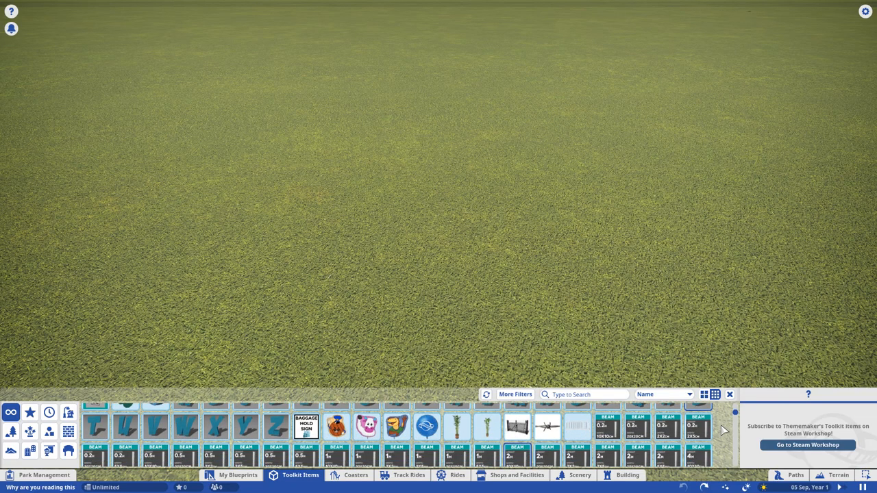
Place orange cube placeholders from Shops and Facilities, confirming the middle cube's spot
{"action": "scroll", "scroll_direction": "down", "scroll_amount": 3}
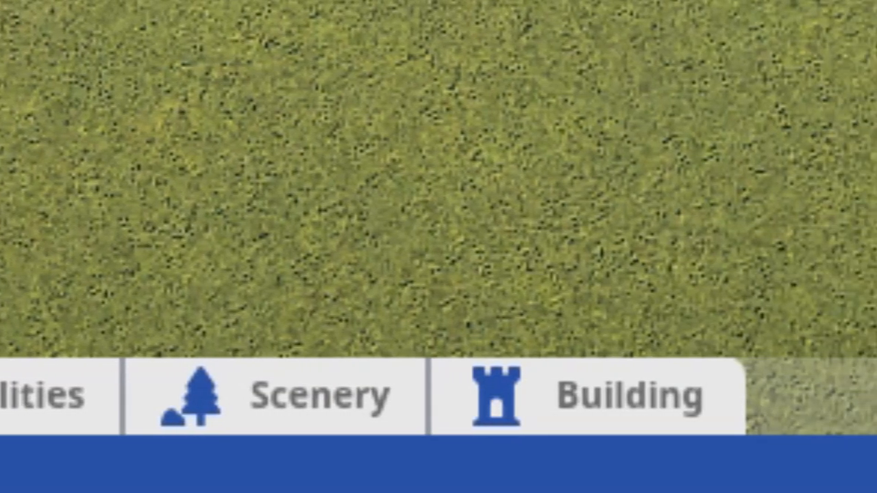
{"action": "left_click", "coordinate": [518, 474]}
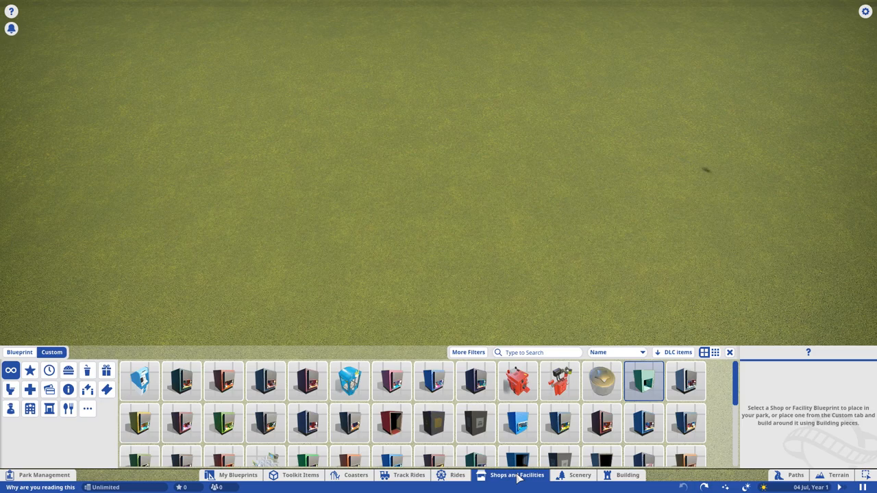
{"action": "left_click", "coordinate": [578, 474]}
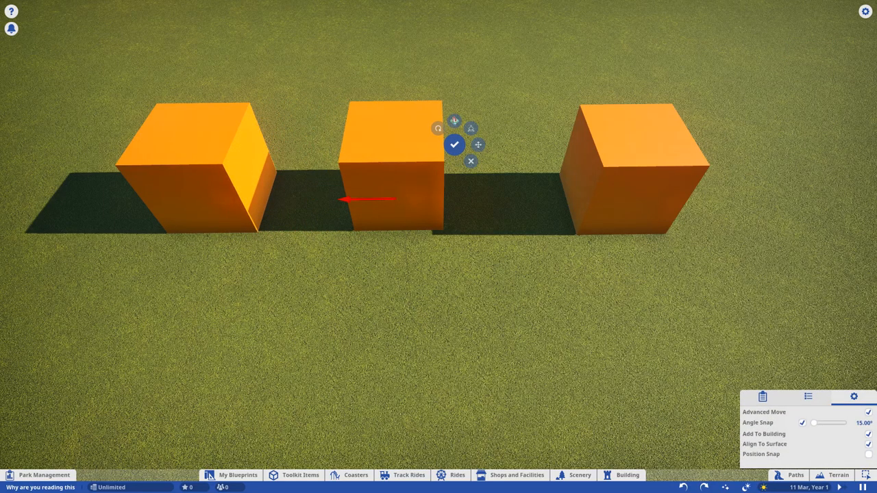
{"action": "left_click", "coordinate": [438, 129]}
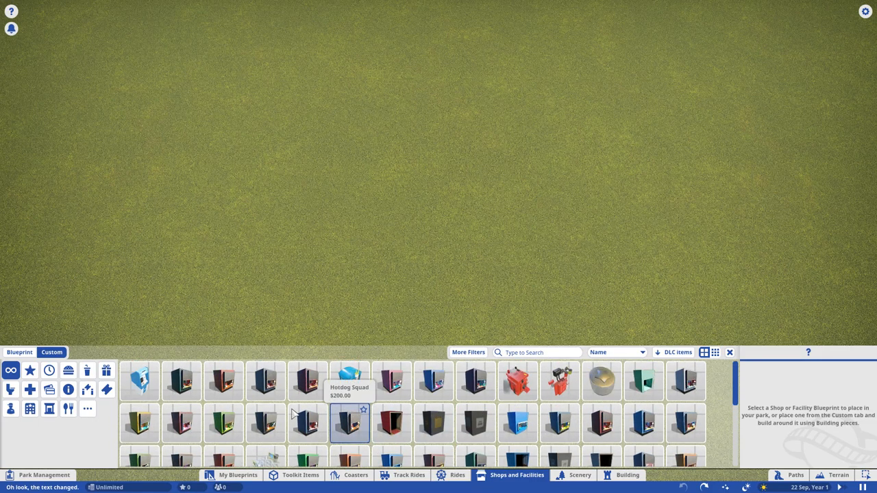
Place a small shop blueprint on the grass so its building grid appears
{"action": "left_click", "coordinate": [224, 381]}
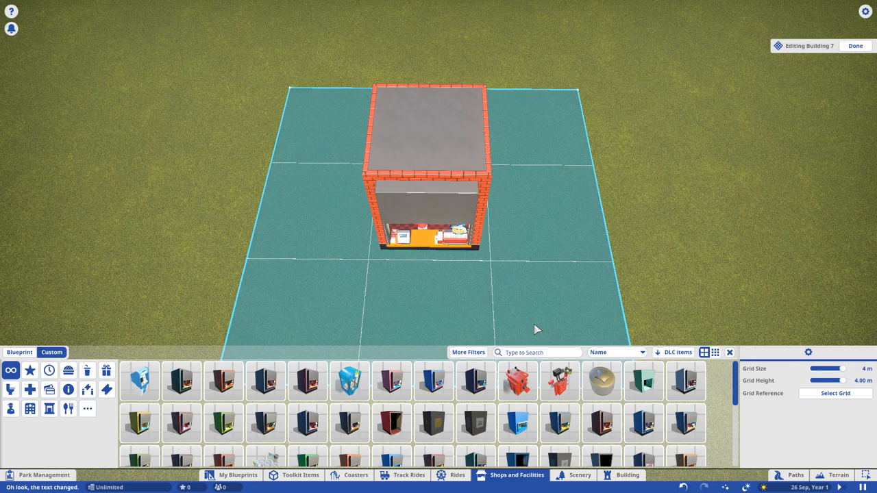
{"action": "left_click", "coordinate": [628, 474]}
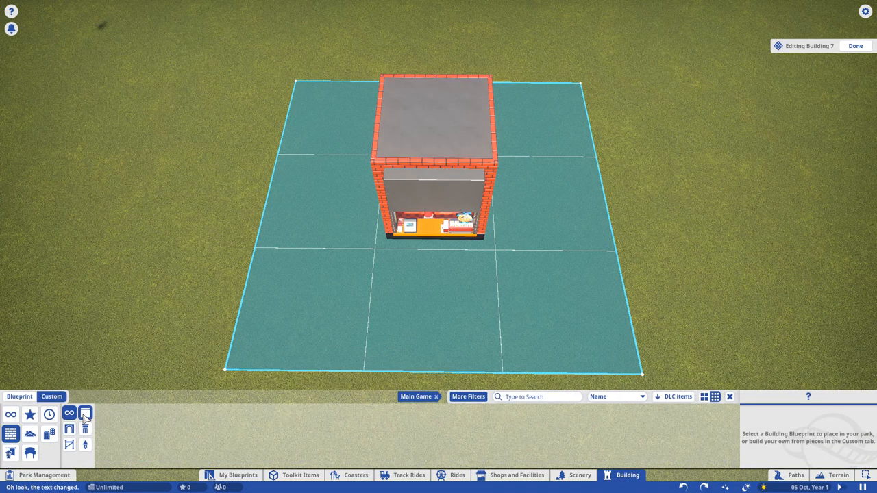
Filter wall pieces by 'wood' and put a wooden plank wall across the shop front
{"action": "left_click", "coordinate": [468, 396]}
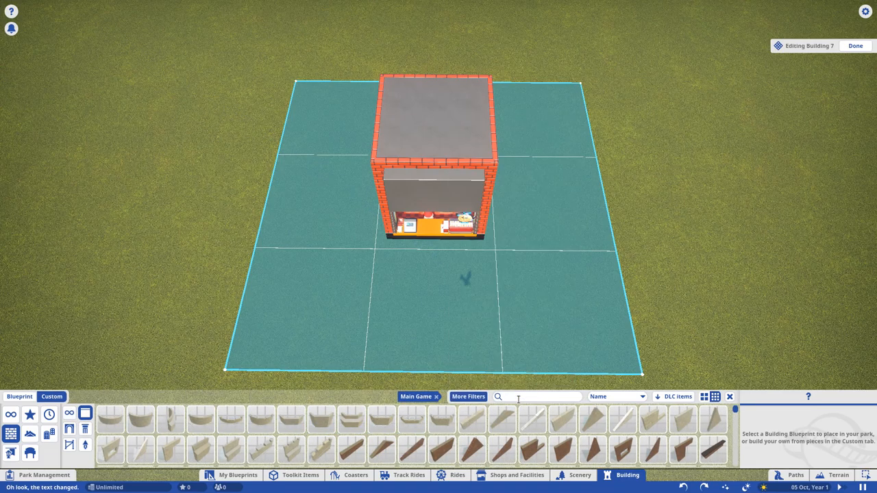
{"action": "type", "text": "wood"}
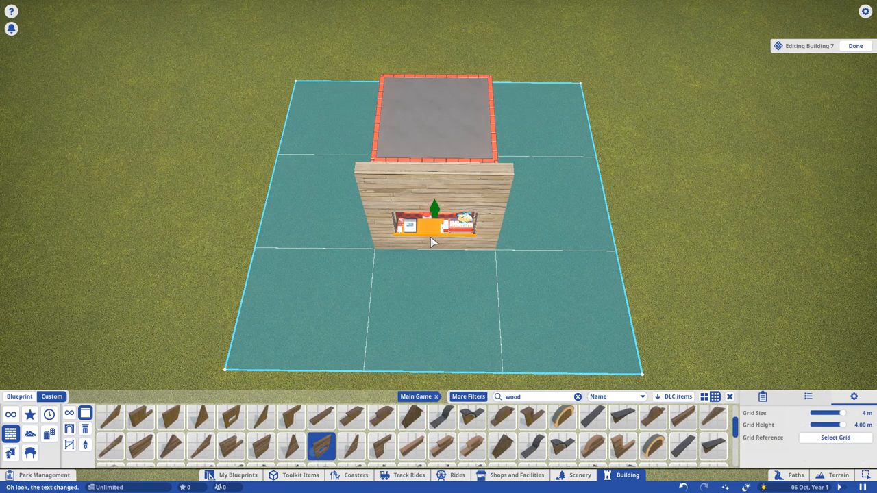
{"action": "left_click", "coordinate": [261, 445]}
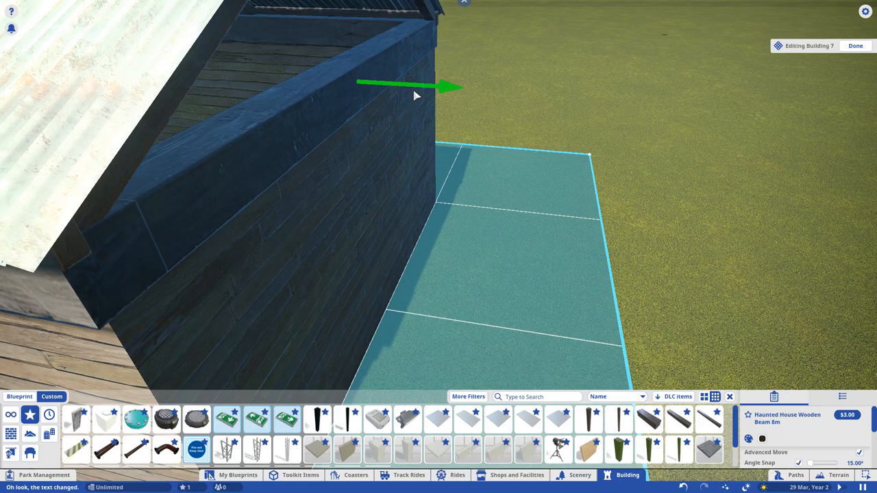
Search scenery for 'col' and set a small wooden crate down by the shop
{"action": "type", "text": "col"}
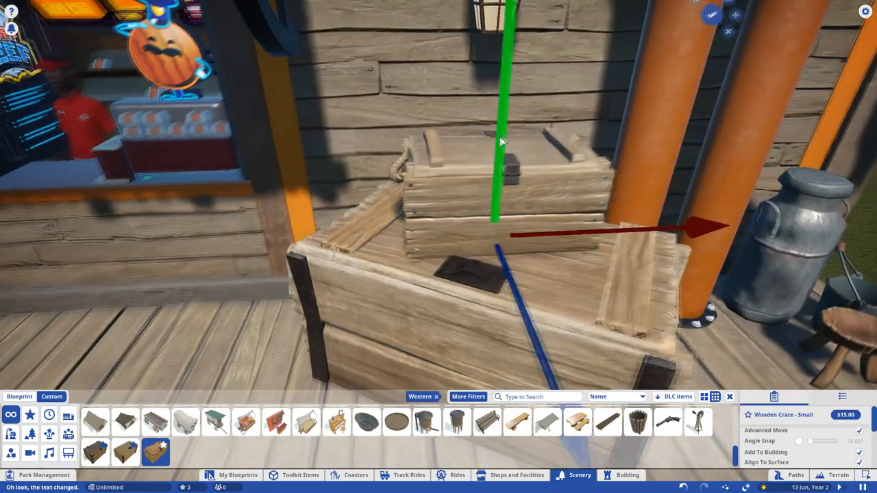
{"action": "left_click", "coordinate": [457, 474]}
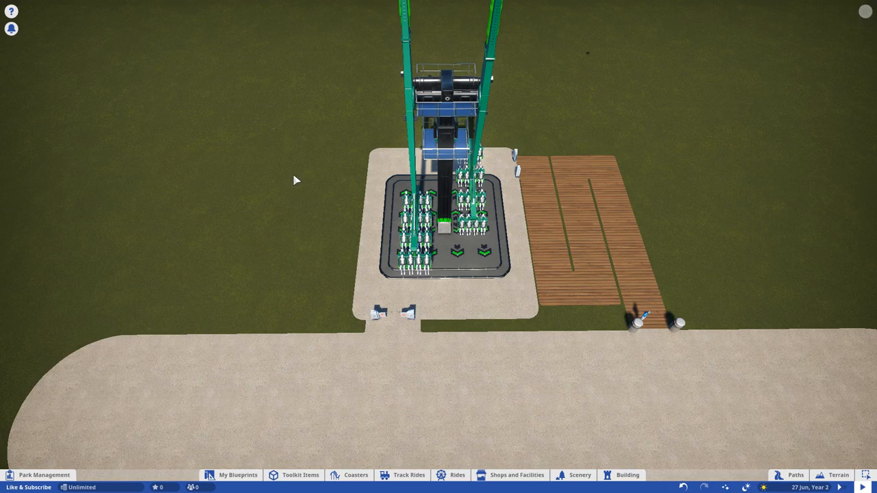
Save the park in a new slot named Like & Subscribe
{"action": "key", "text": "Escape"}
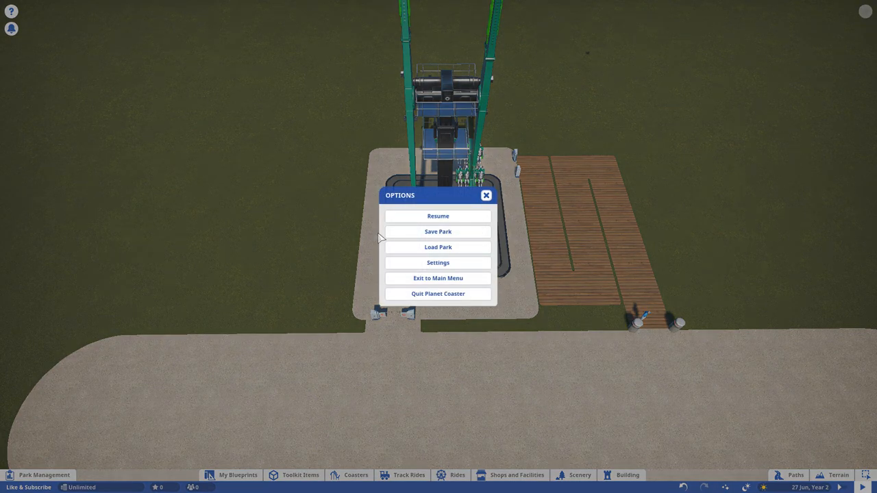
{"action": "mouse_move", "coordinate": [439, 231]}
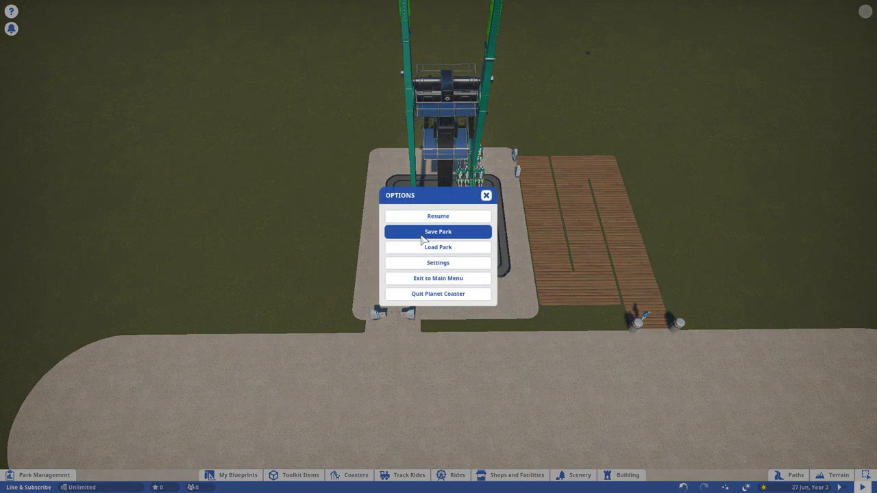
{"action": "left_click", "coordinate": [438, 232]}
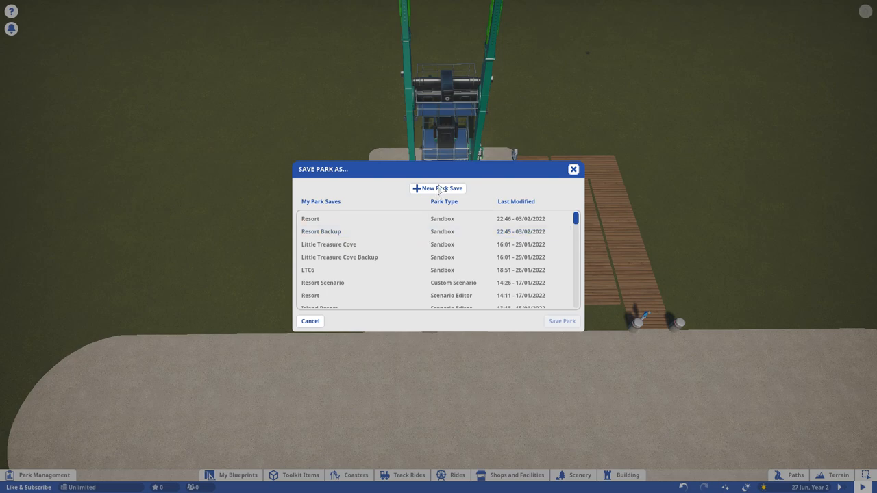
{"action": "left_click", "coordinate": [437, 188]}
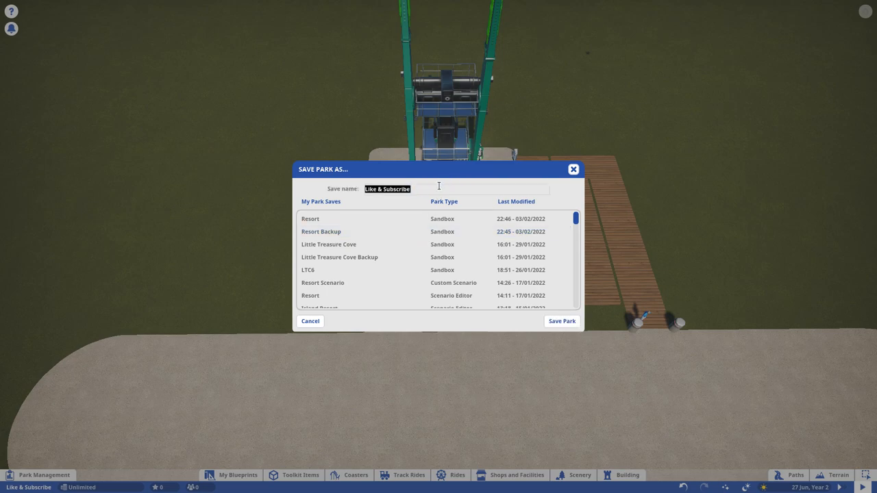
{"action": "left_click", "coordinate": [562, 320]}
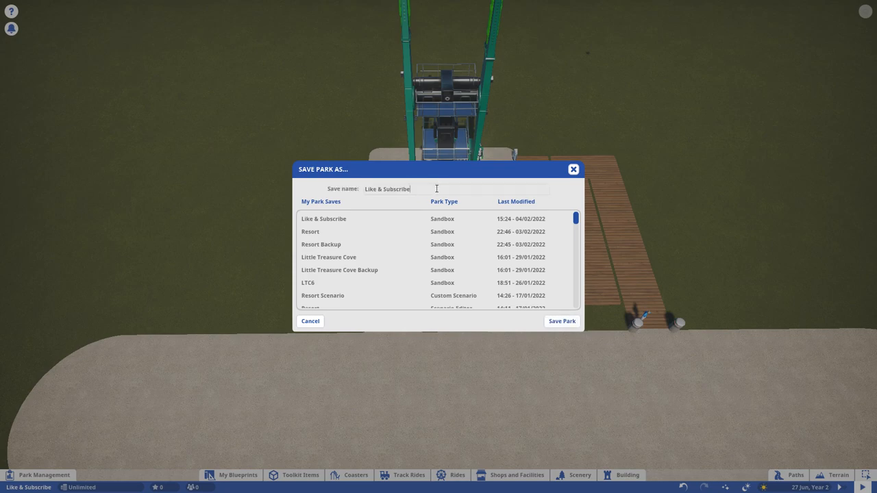
Save a Backup copy, then begin typing the Steam Workshop description 'Se'
{"action": "type", "text": "Backup"}
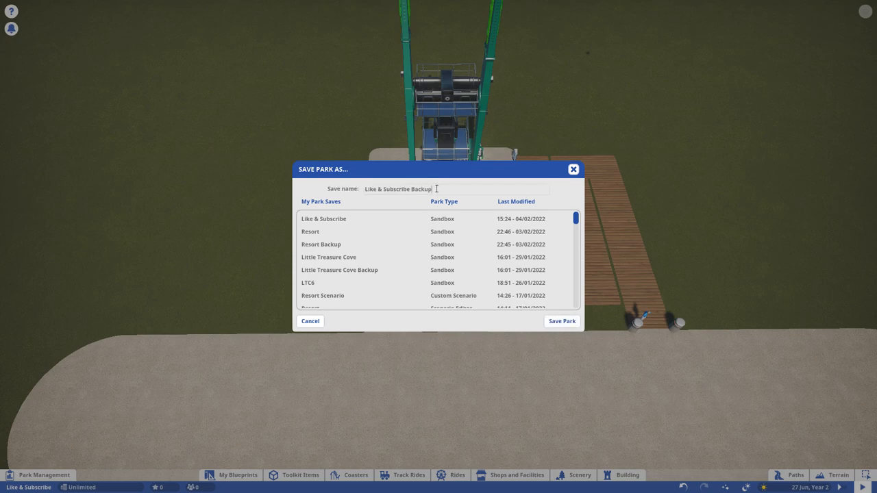
{"action": "mouse_move", "coordinate": [562, 321]}
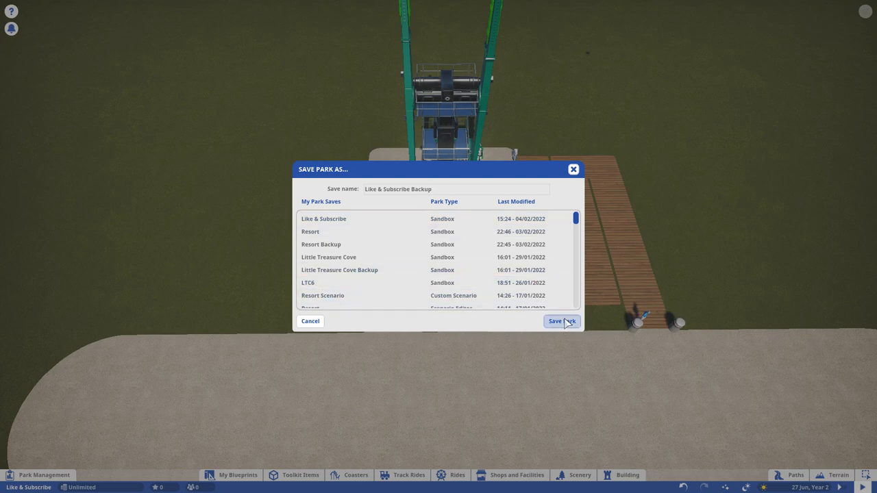
{"action": "left_click", "coordinate": [562, 321]}
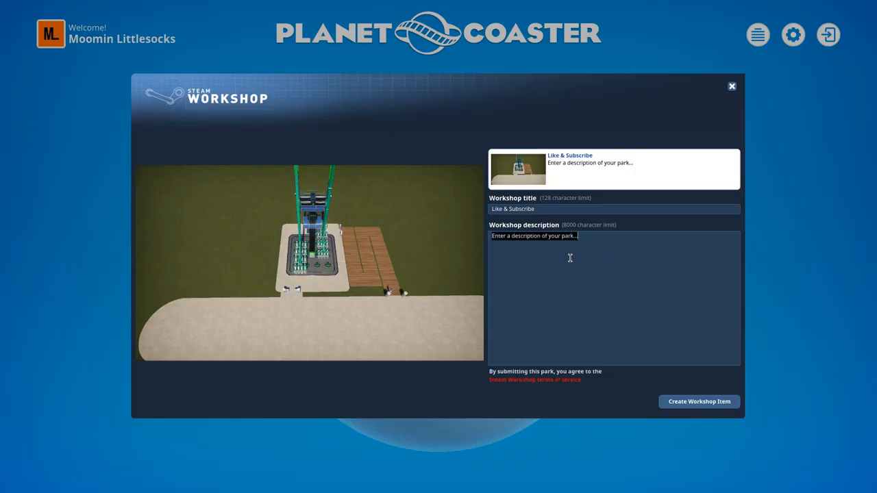
{"action": "type", "text": "Se"}
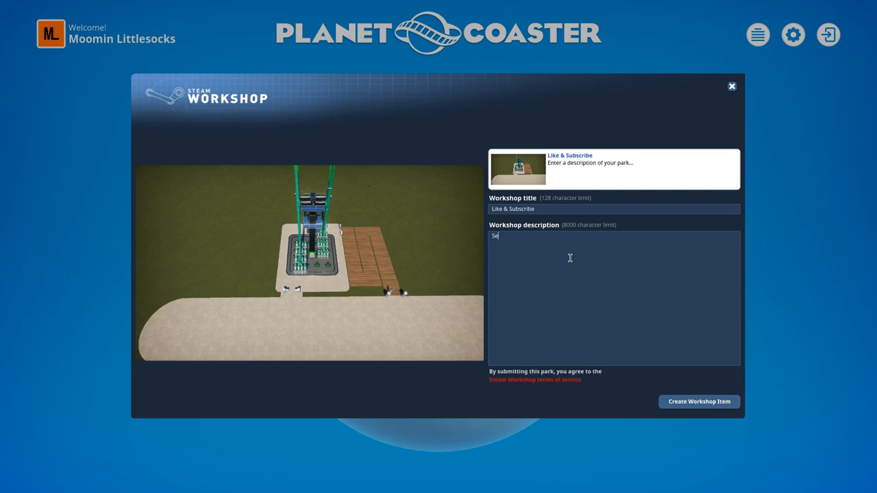